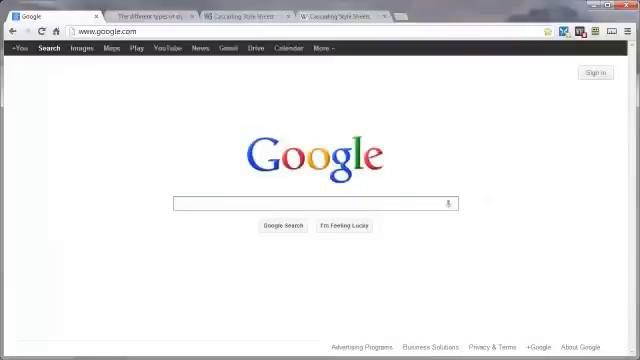
left_click(310, 204)
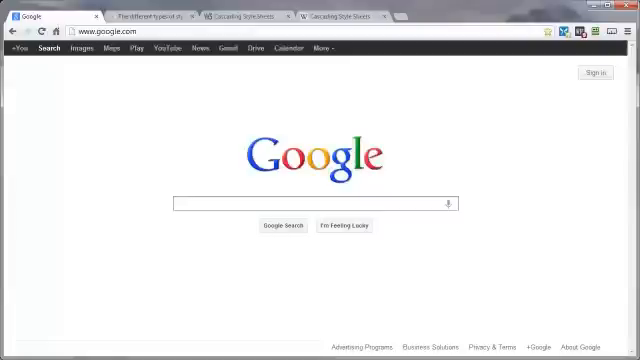
left_click(310, 204)
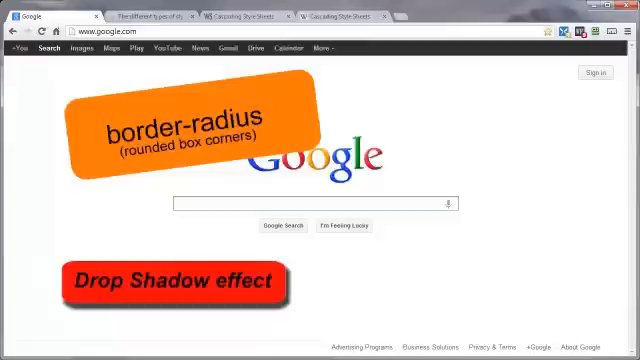
left_click(300, 204)
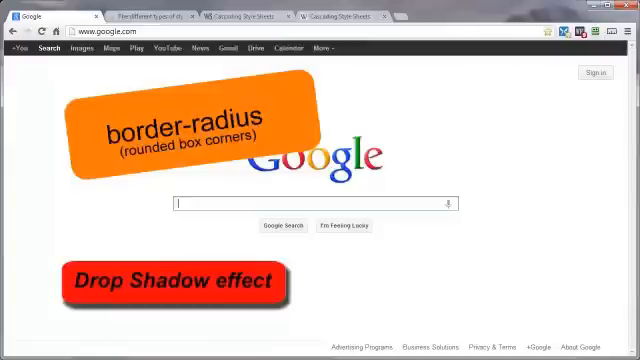